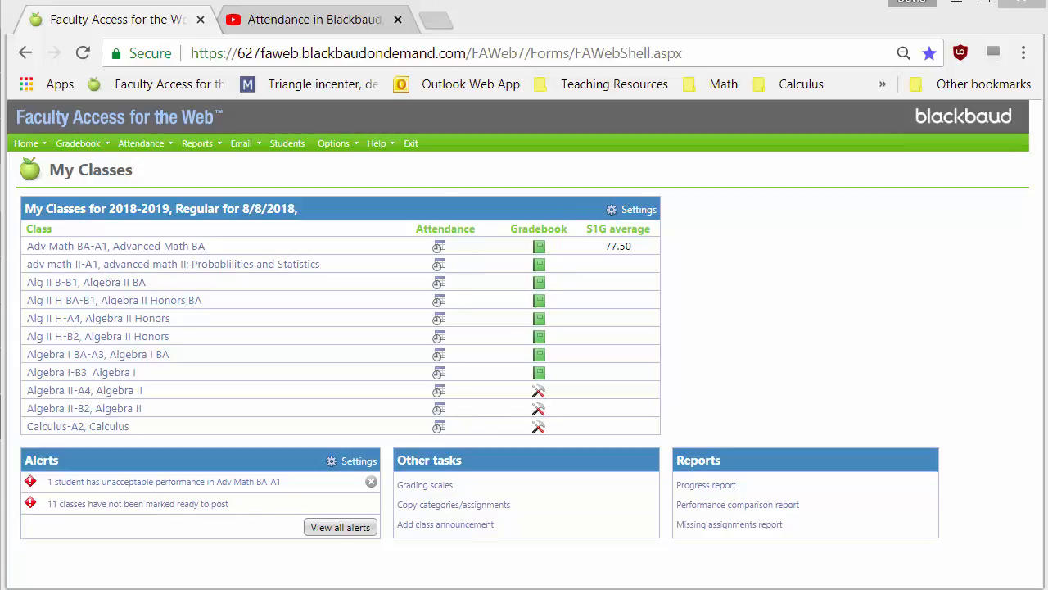
# Open the Reports menu, then the Email menu, on the My Classes page.
pyautogui.click(196, 142)
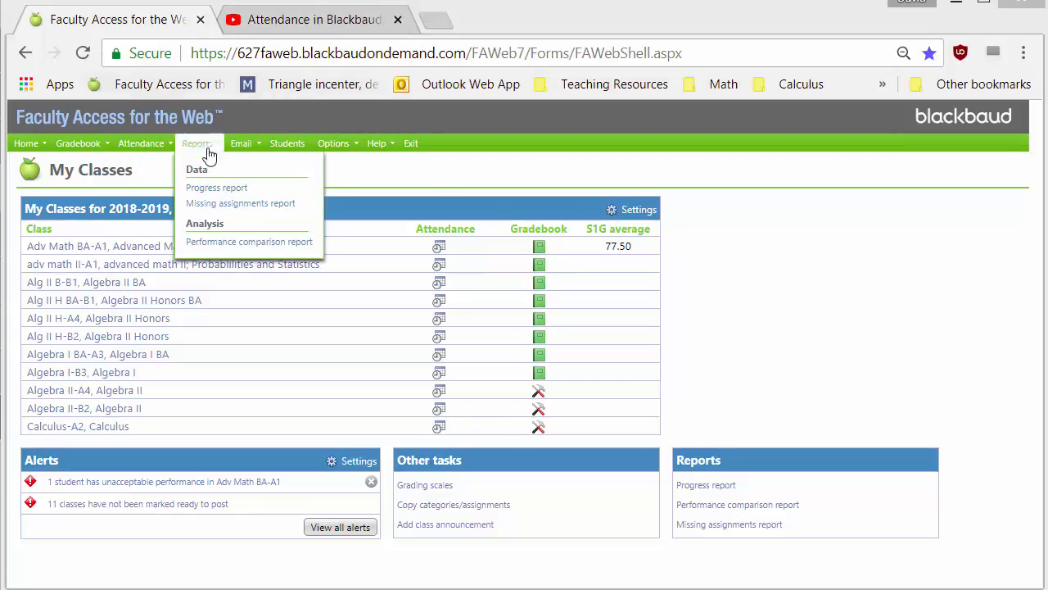
pyautogui.click(241, 142)
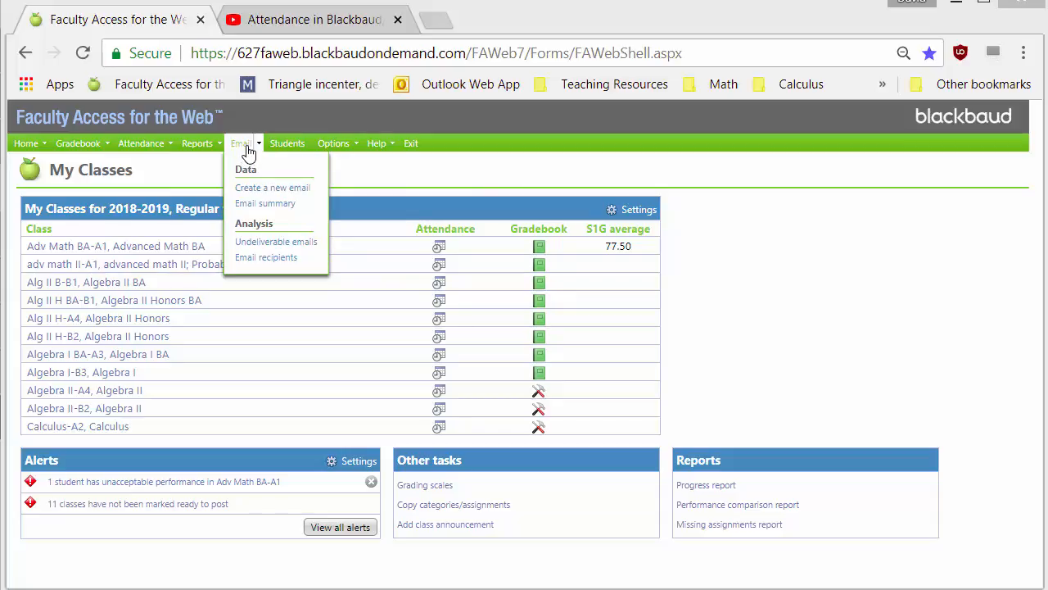
pyautogui.moveTo(238, 182)
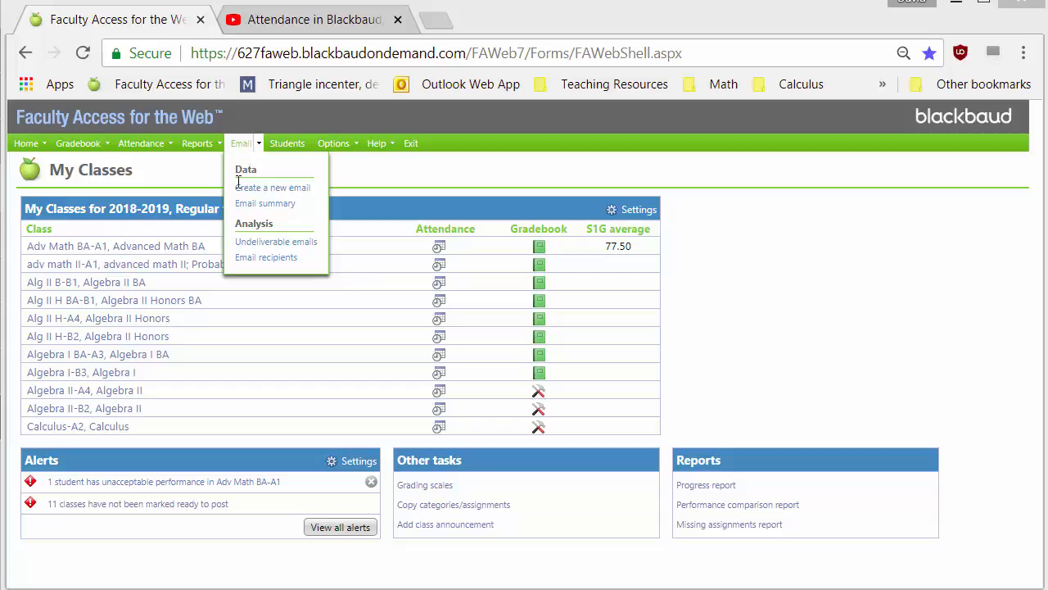
# Create a new email with Send email to set to Both.
pyautogui.click(272, 187)
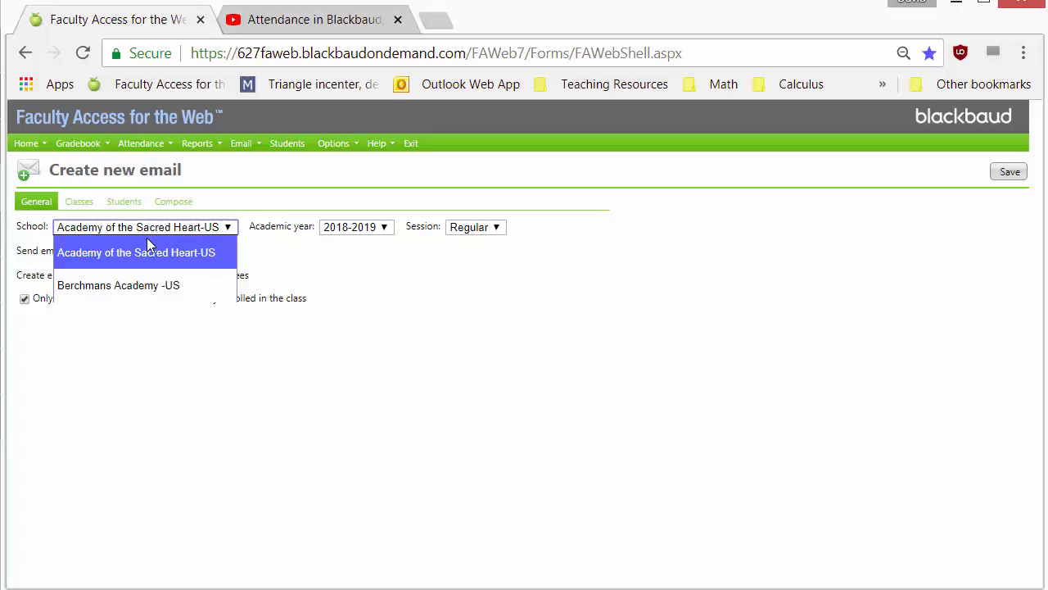
pyautogui.click(146, 250)
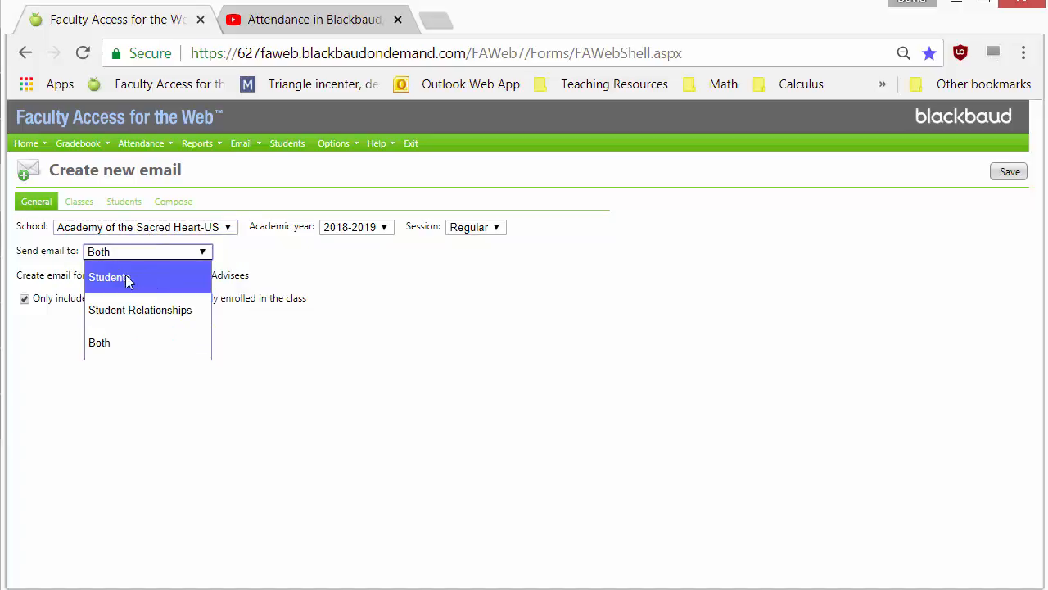
pyautogui.moveTo(140, 309)
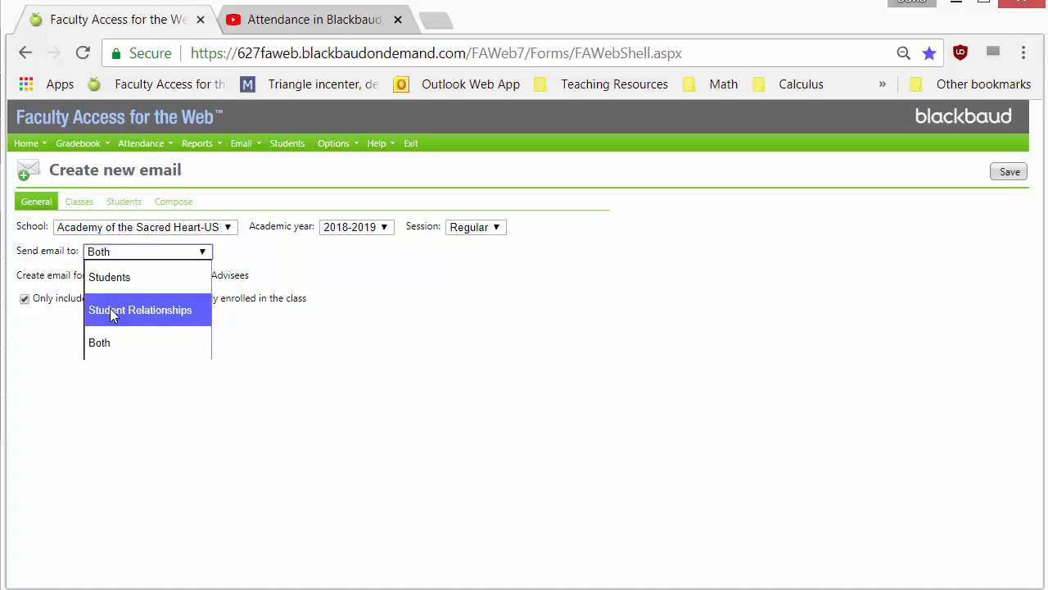
pyautogui.moveTo(99, 342)
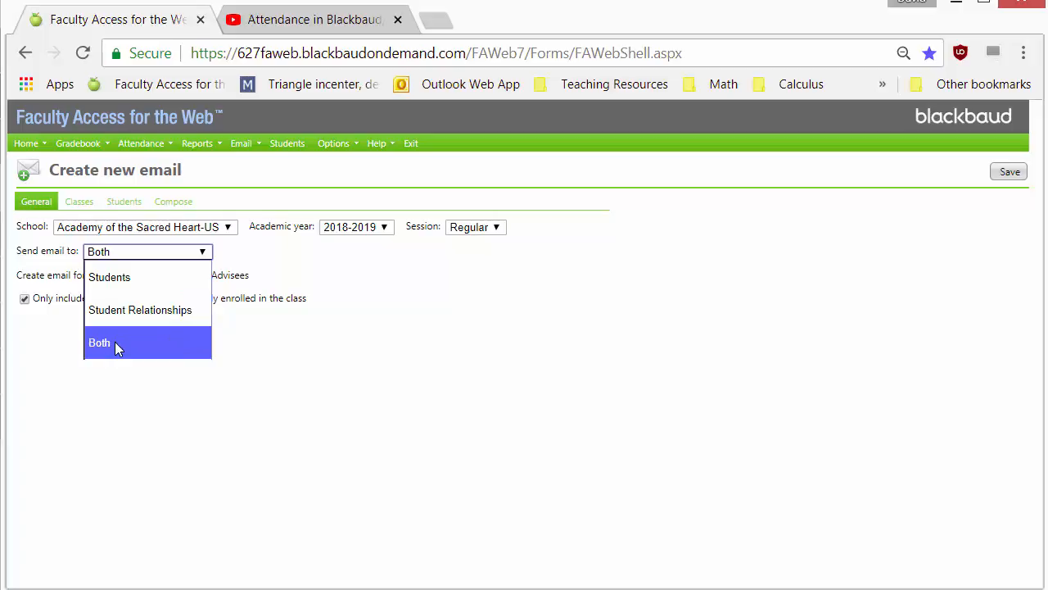
pyautogui.click(99, 343)
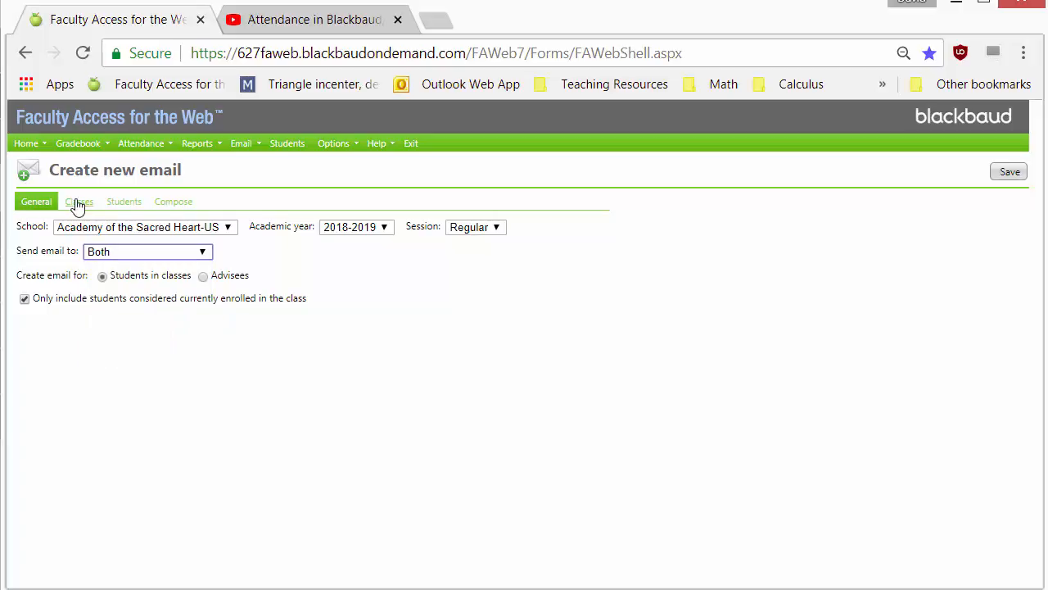
# Include the Algebra II-A4 class among the selected recipient classes.
pyautogui.click(78, 201)
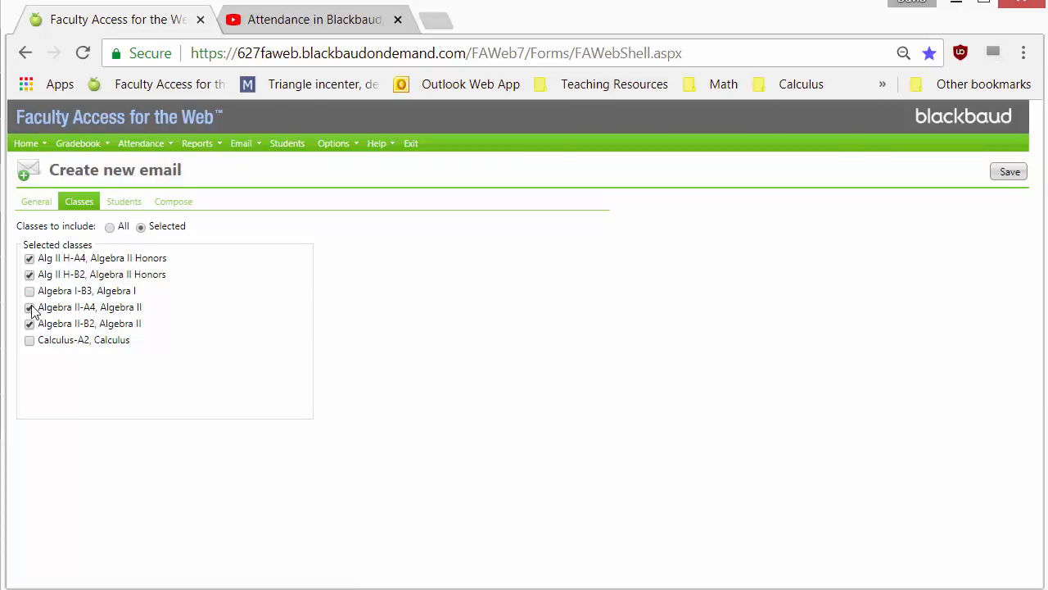
pyautogui.click(29, 307)
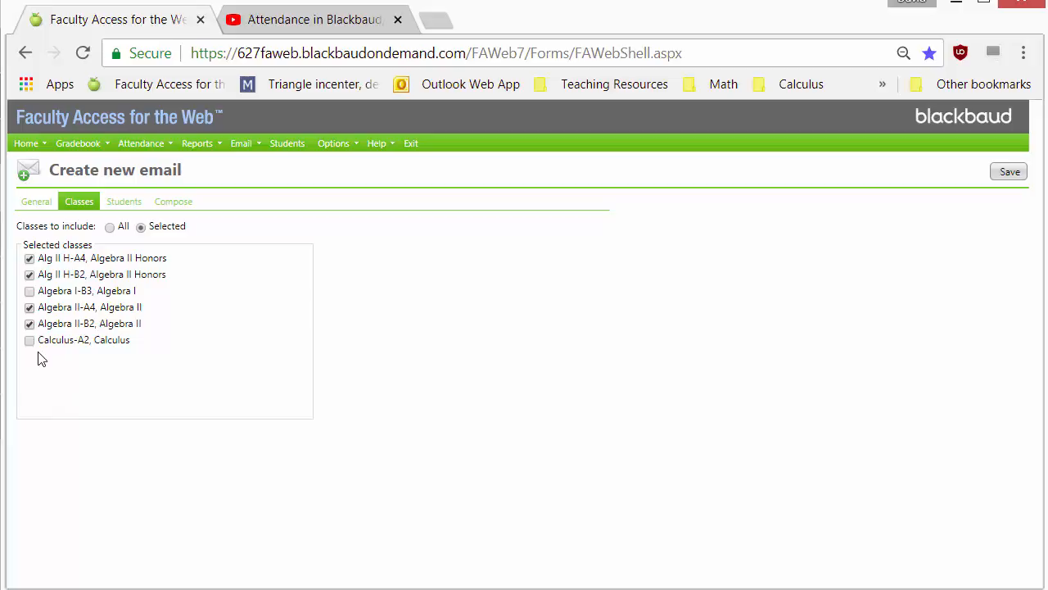
pyautogui.click(172, 201)
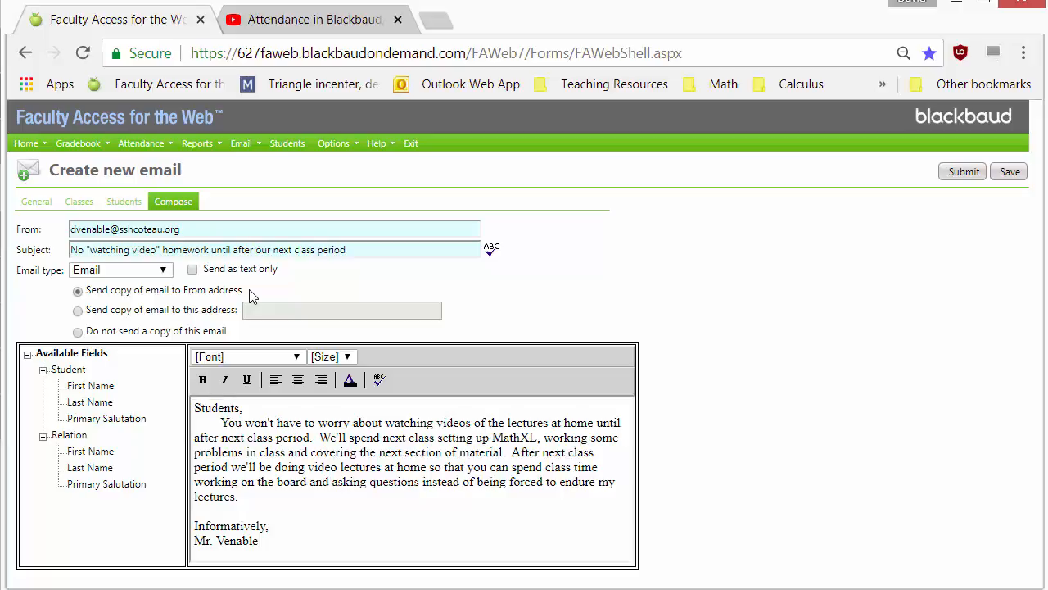
pyautogui.moveTo(285, 546)
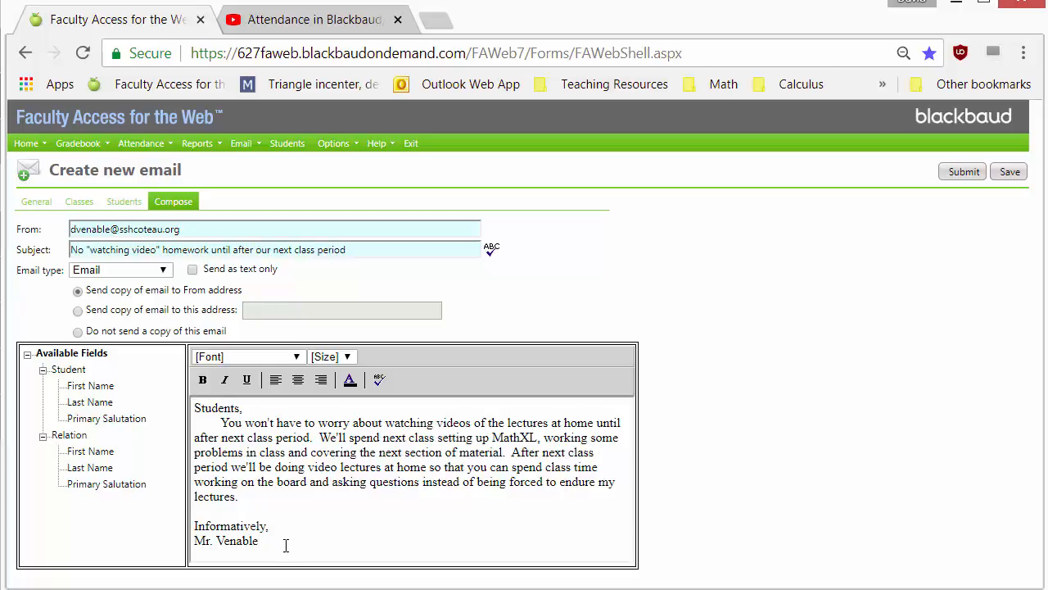
pyautogui.moveTo(811, 385)
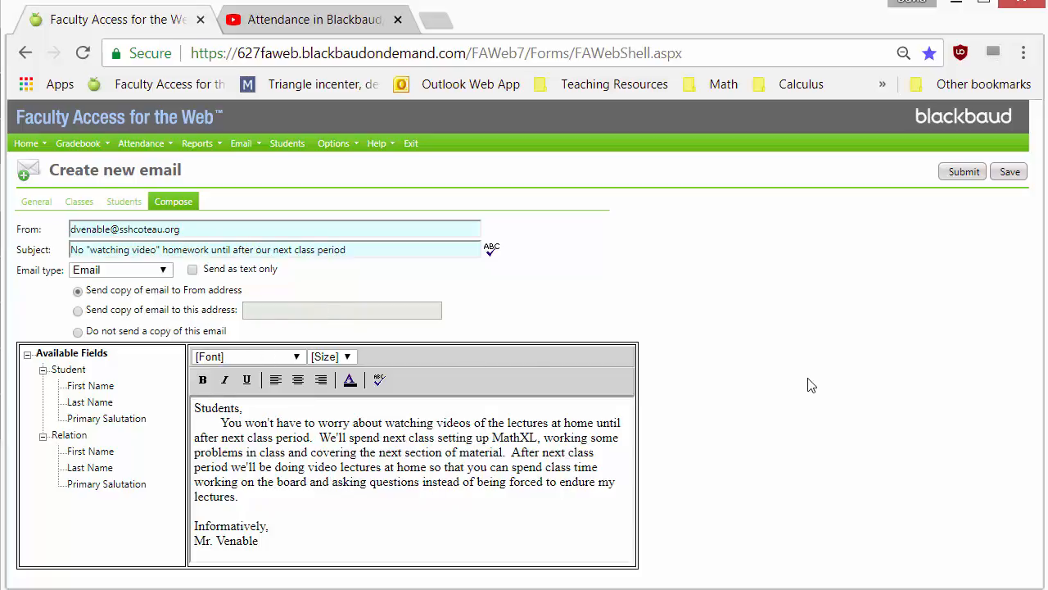
pyautogui.moveTo(952, 193)
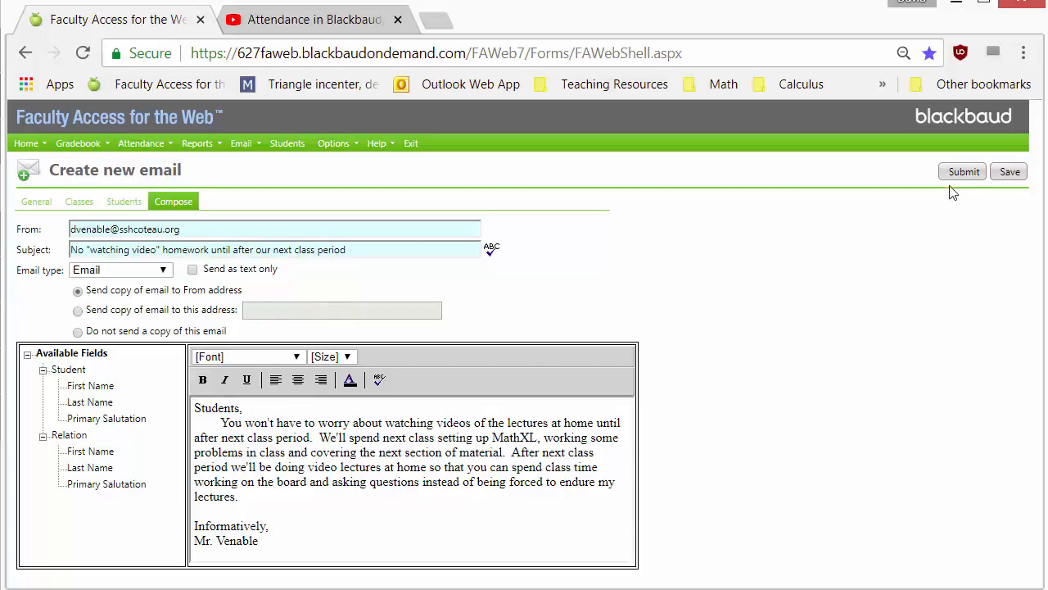
pyautogui.moveTo(963, 171)
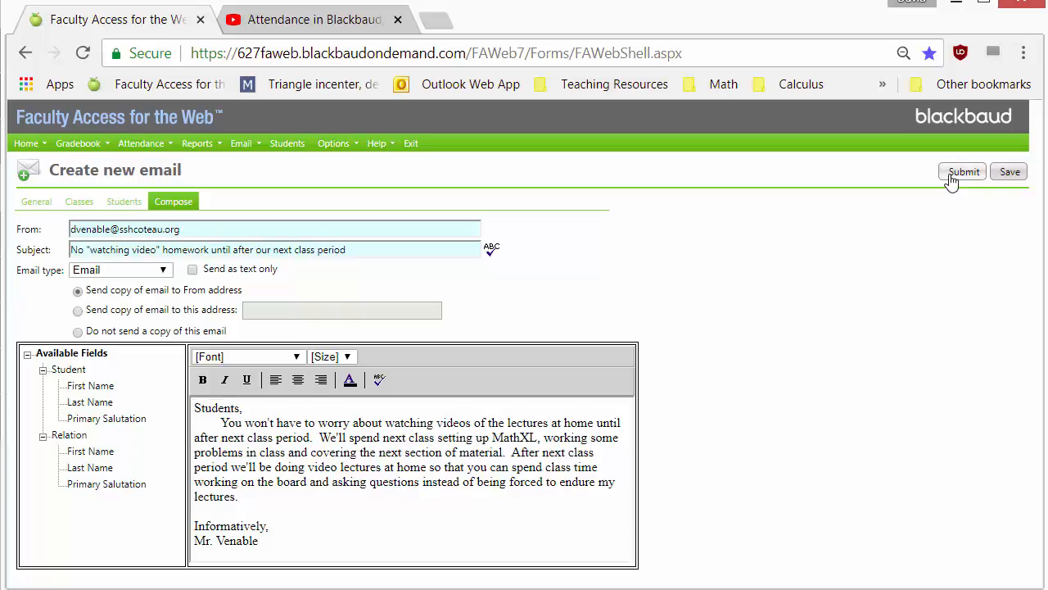
pyautogui.moveTo(958, 181)
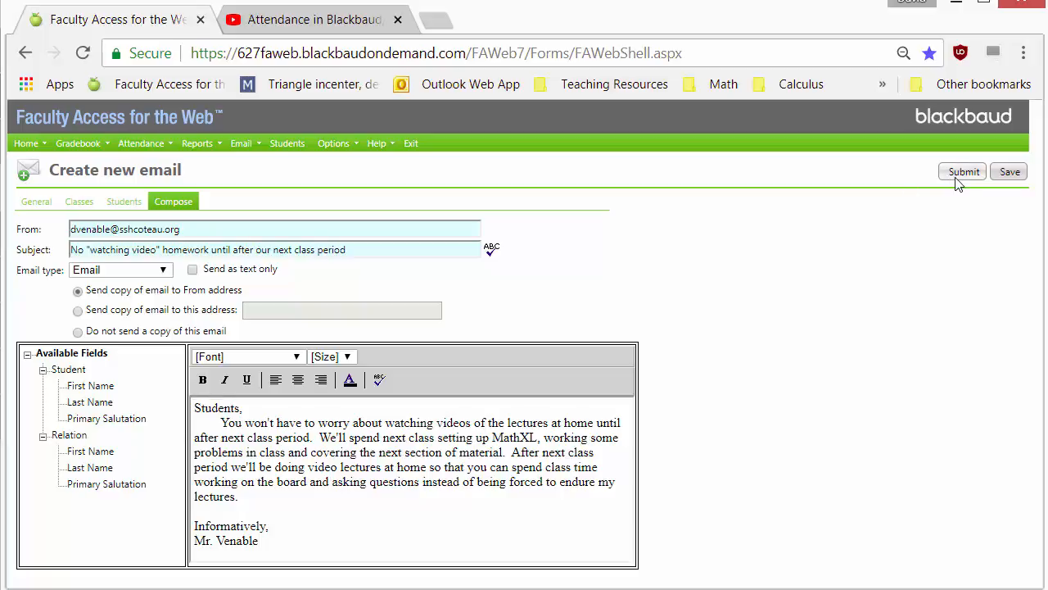